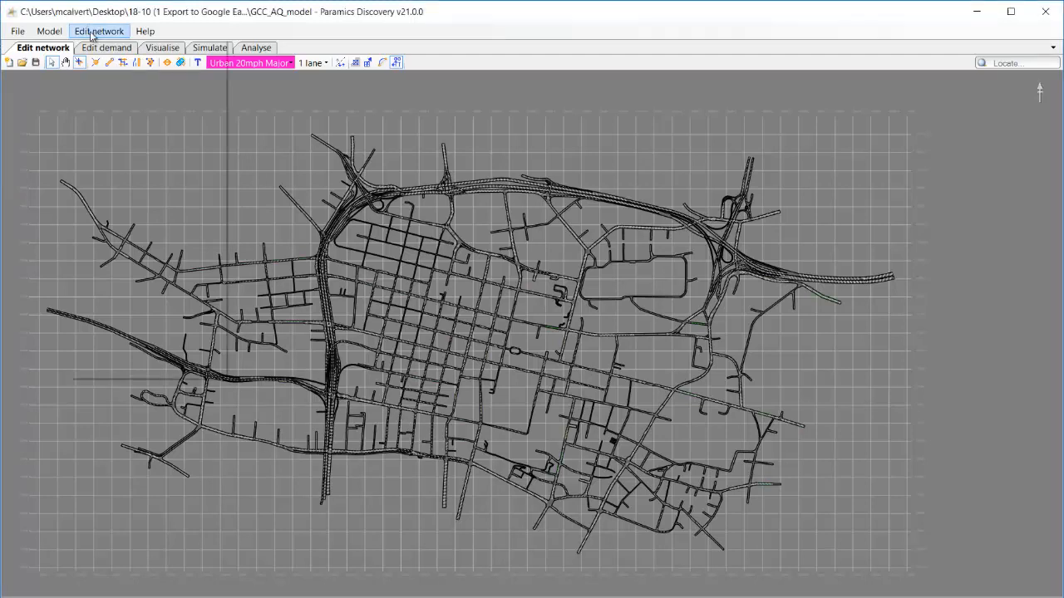
Step: Choose Export > Links… from the Edit network menu to reach the export dialog
click(99, 30)
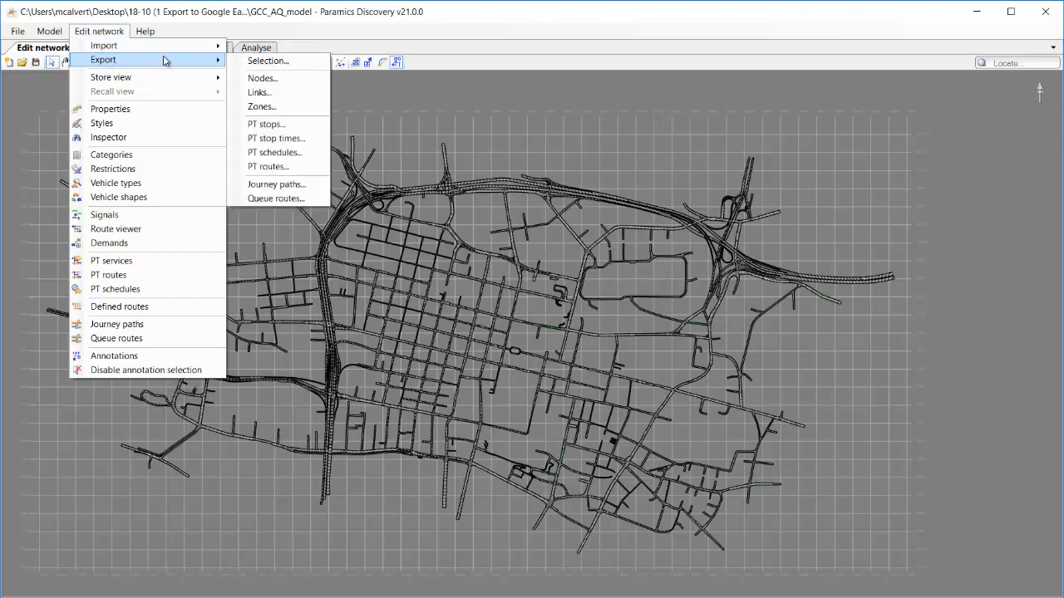
mouse_move(259, 94)
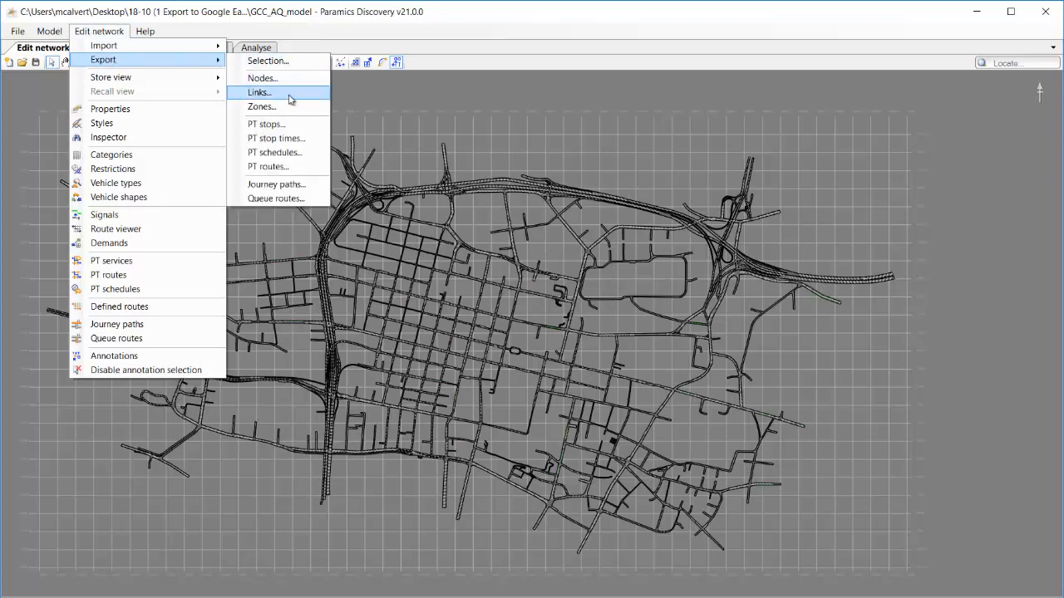
click(259, 93)
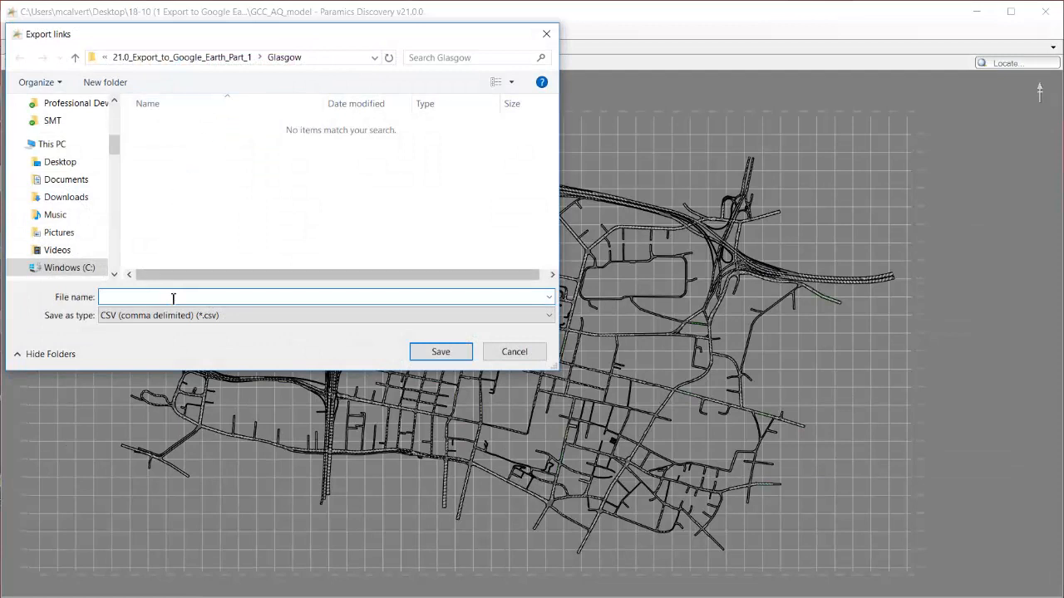
Step: Save the 3116 links as ESRI Shapefile GlasgowLinks in the Glasgow folder and dismiss the success message
click(545, 316)
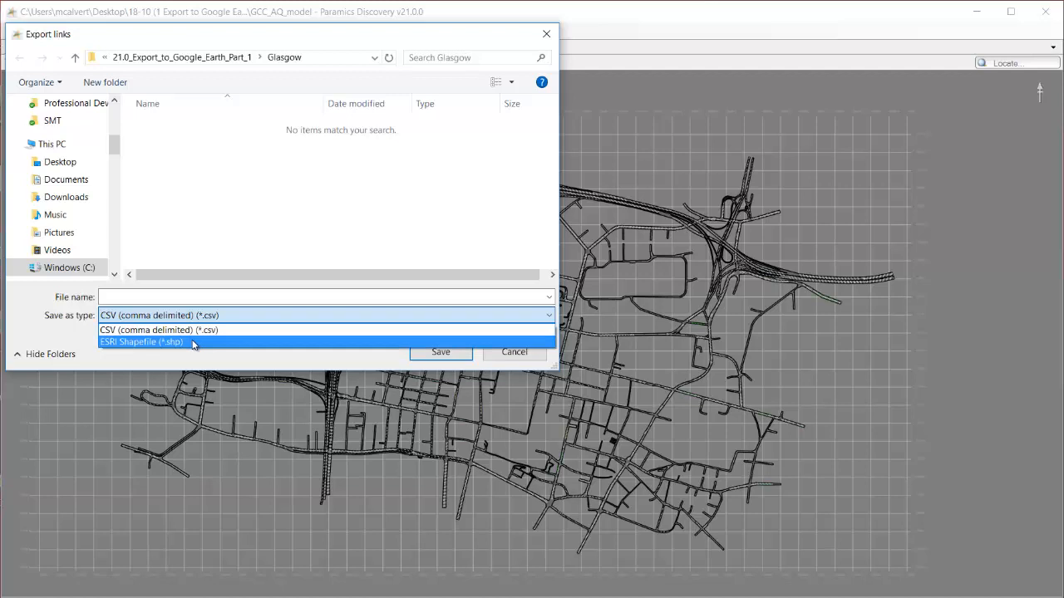
click(141, 343)
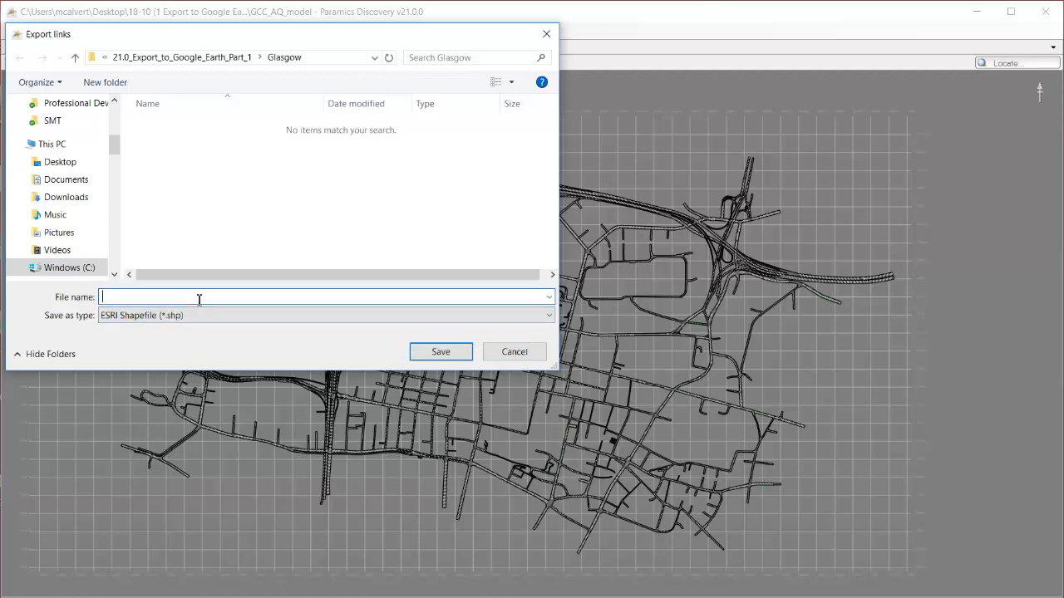
text(GlasgowLinks)
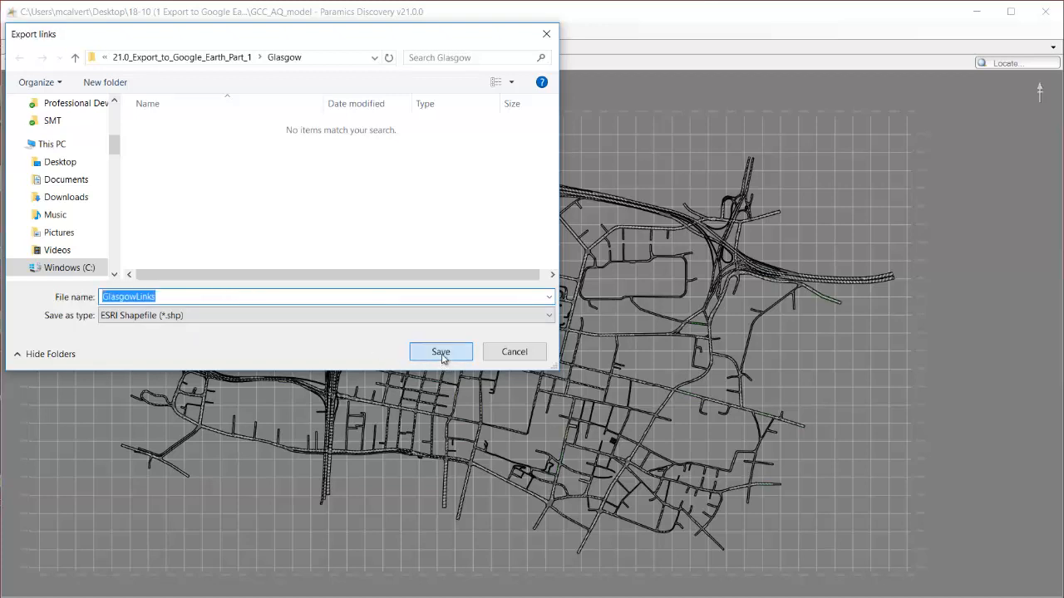
click(441, 353)
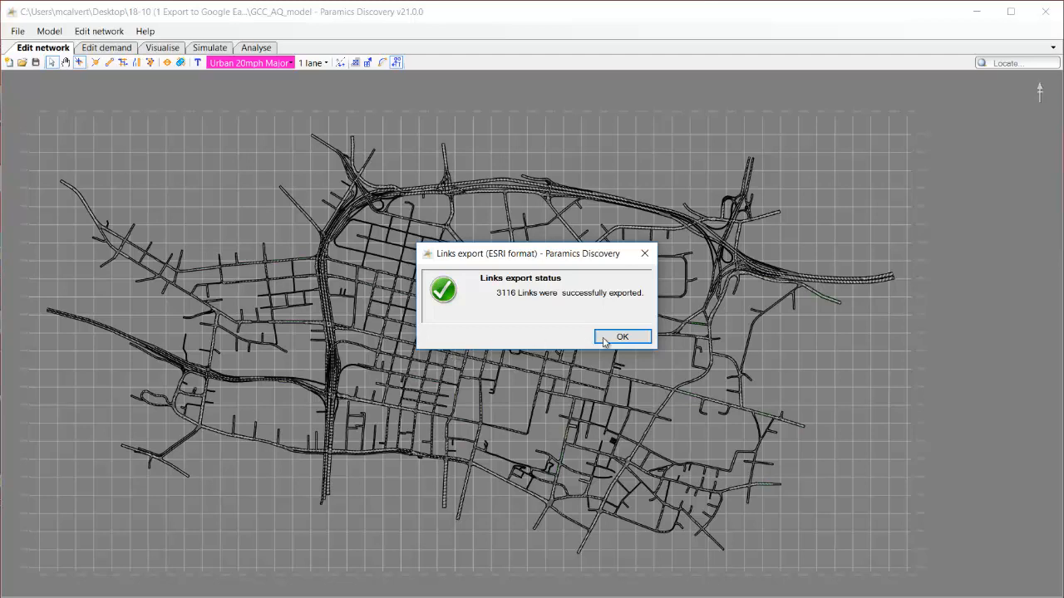
click(622, 336)
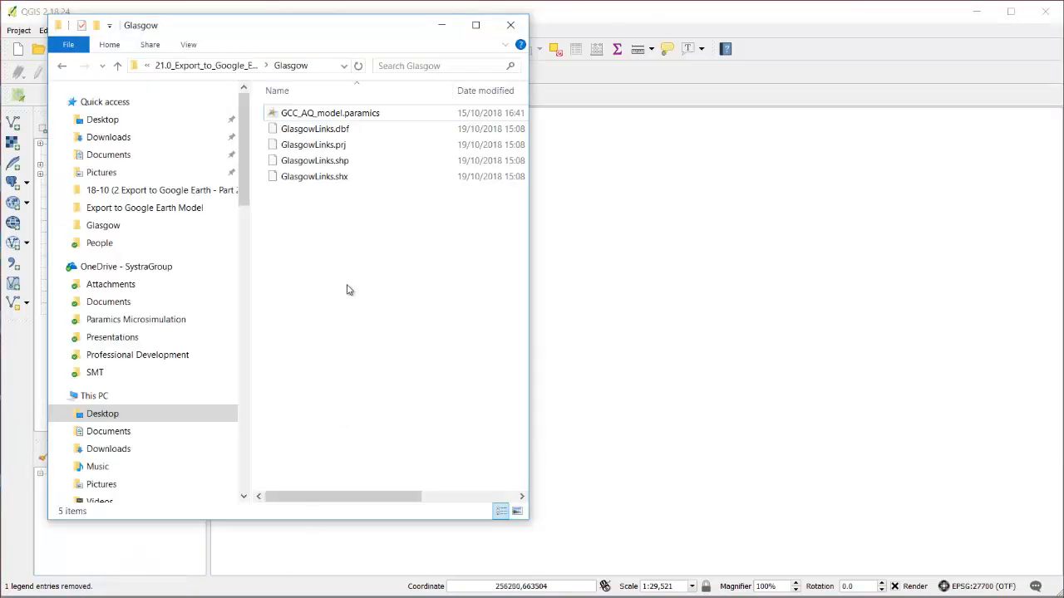
mouse_move(314, 159)
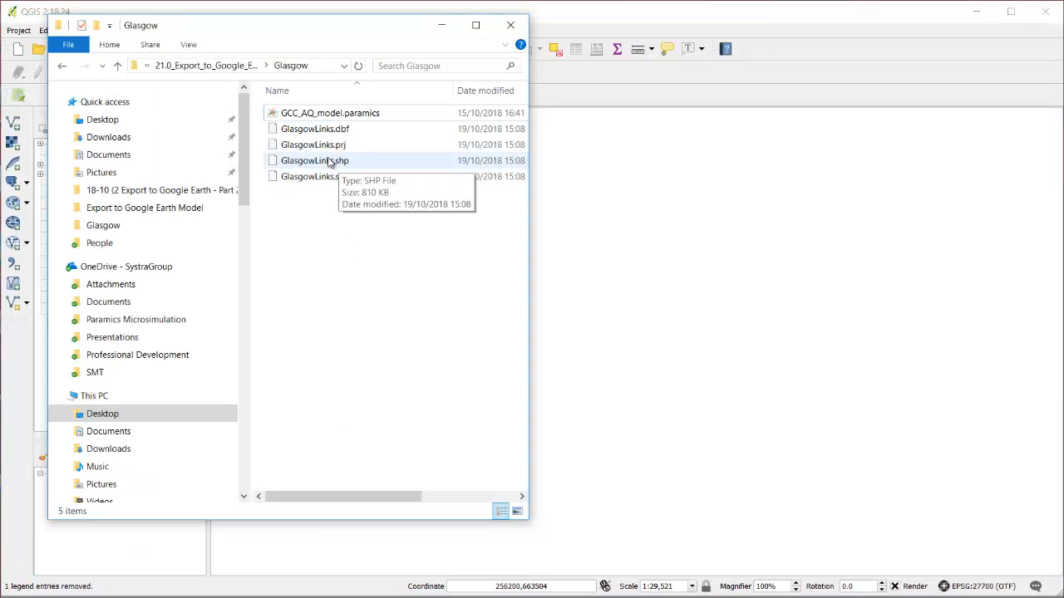
Step: Load GlasgowLinks.shp into the QGIS canvas and bring up the layer's options
click(316, 160)
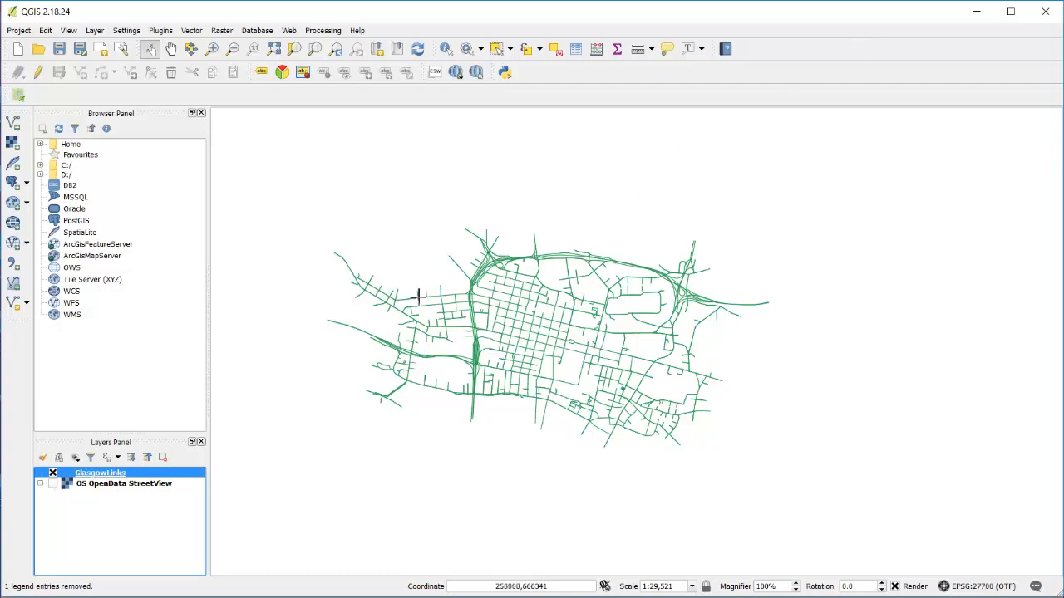
right_click(99, 472)
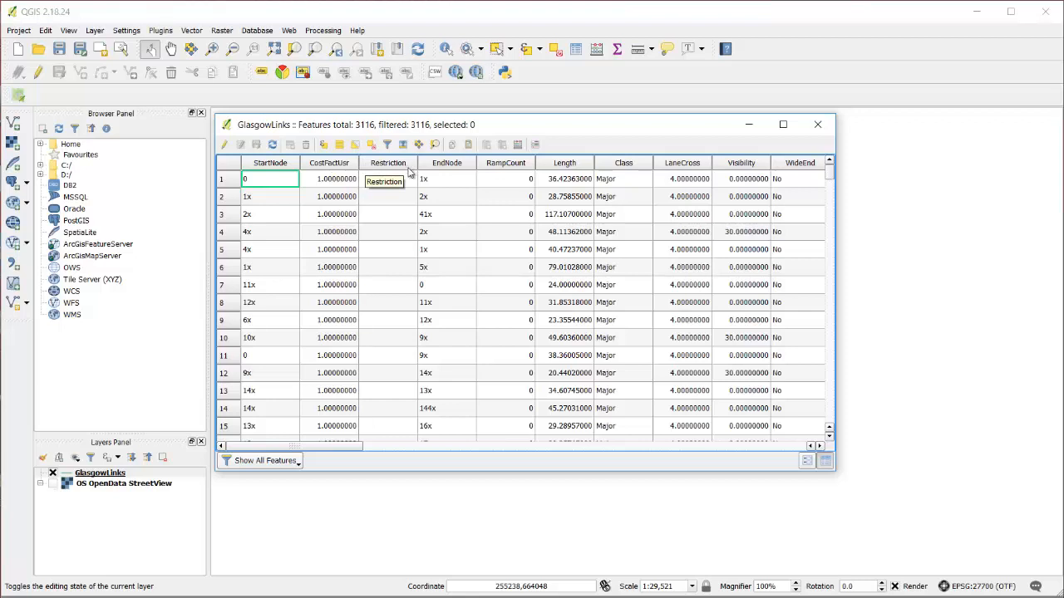
mouse_move(326, 453)
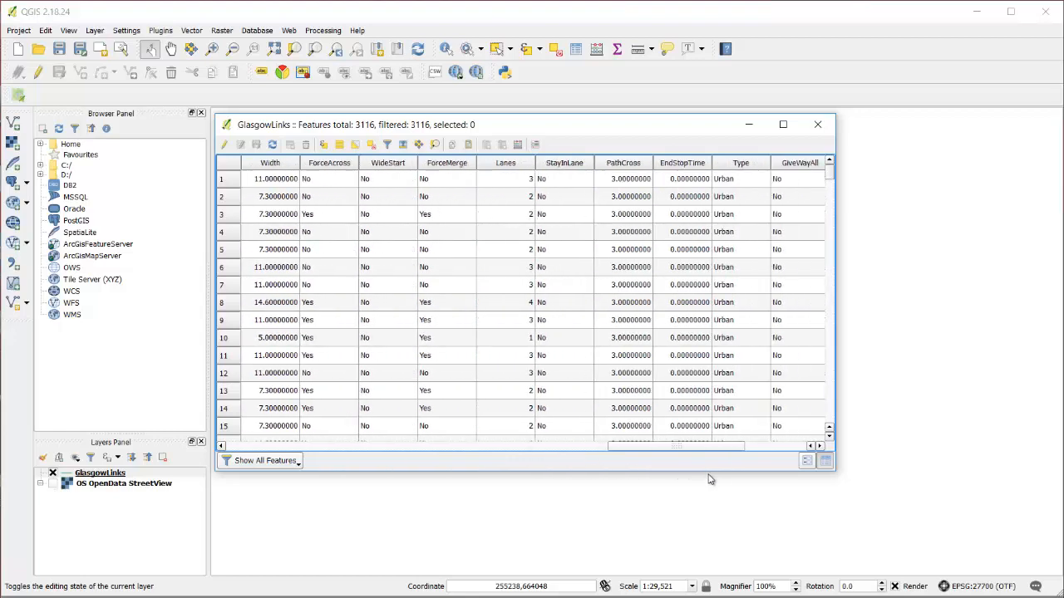
scroll(right, 3)
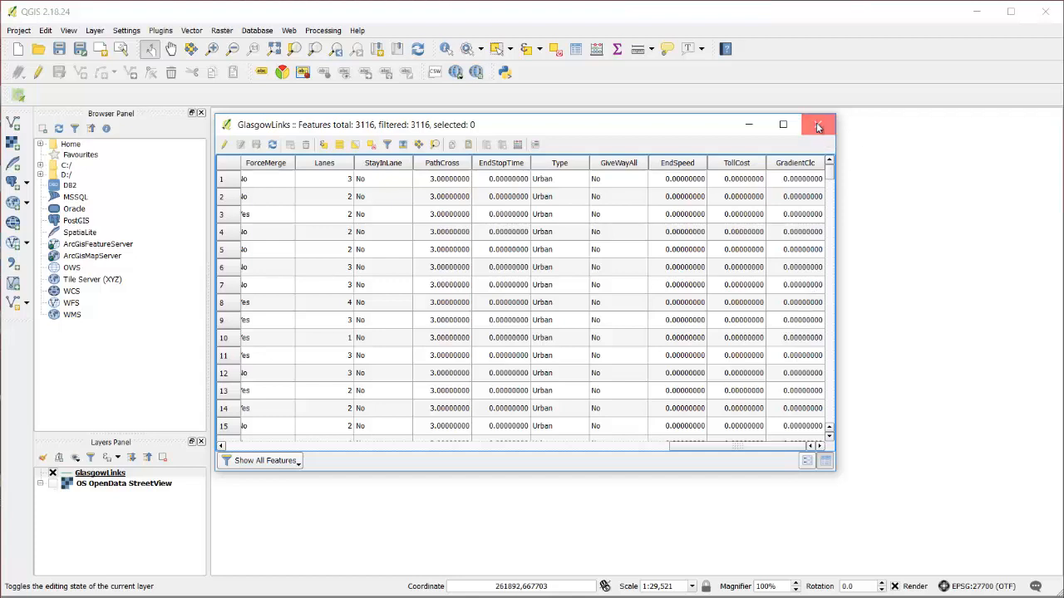
click(818, 125)
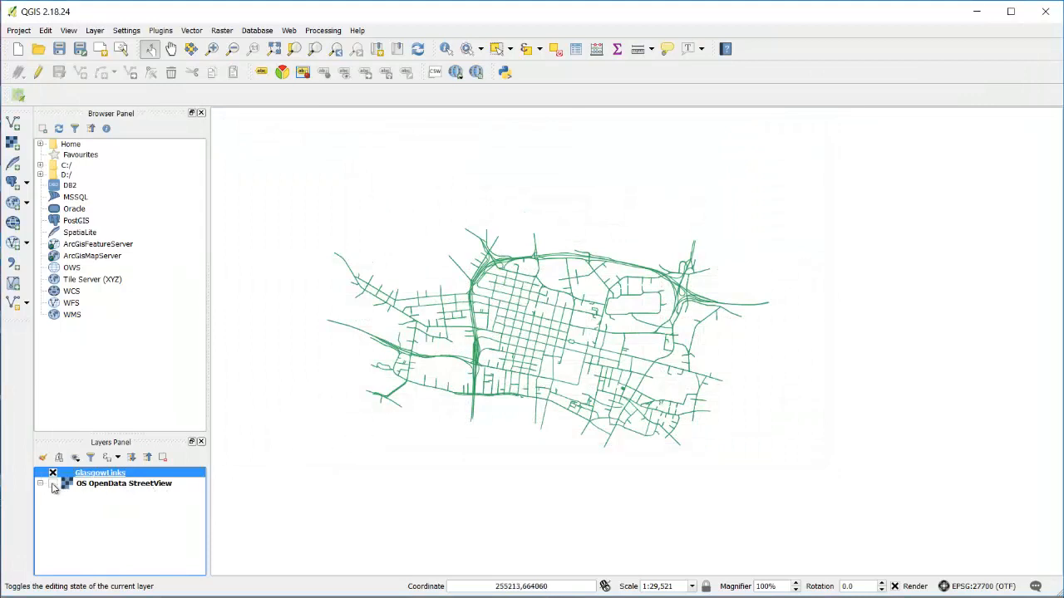
mouse_move(123, 482)
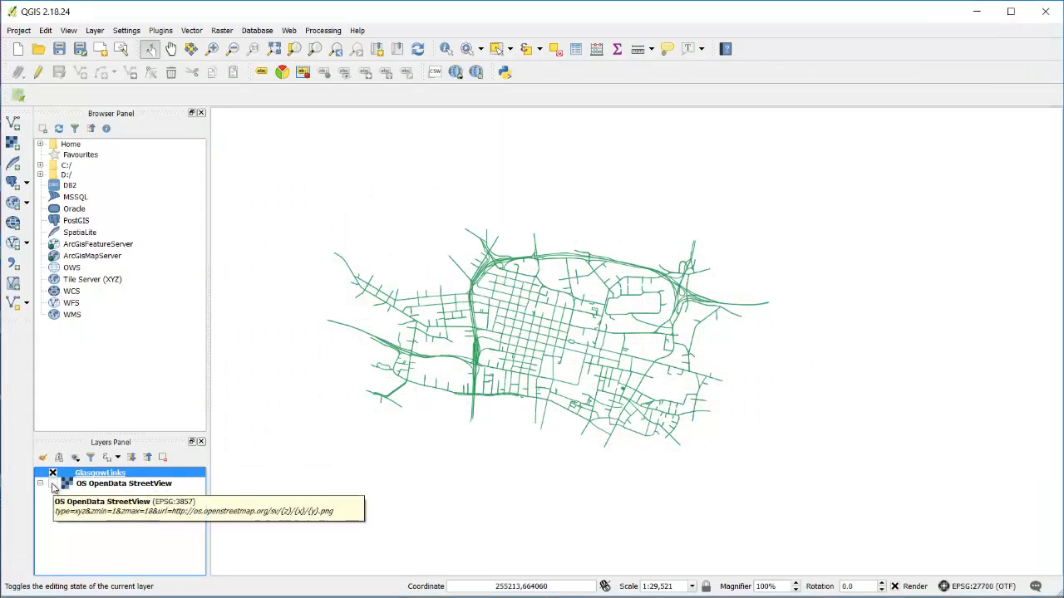
Step: Turn on the OS OpenData StreetView basemap layer beneath GlasgowLinks
click(53, 484)
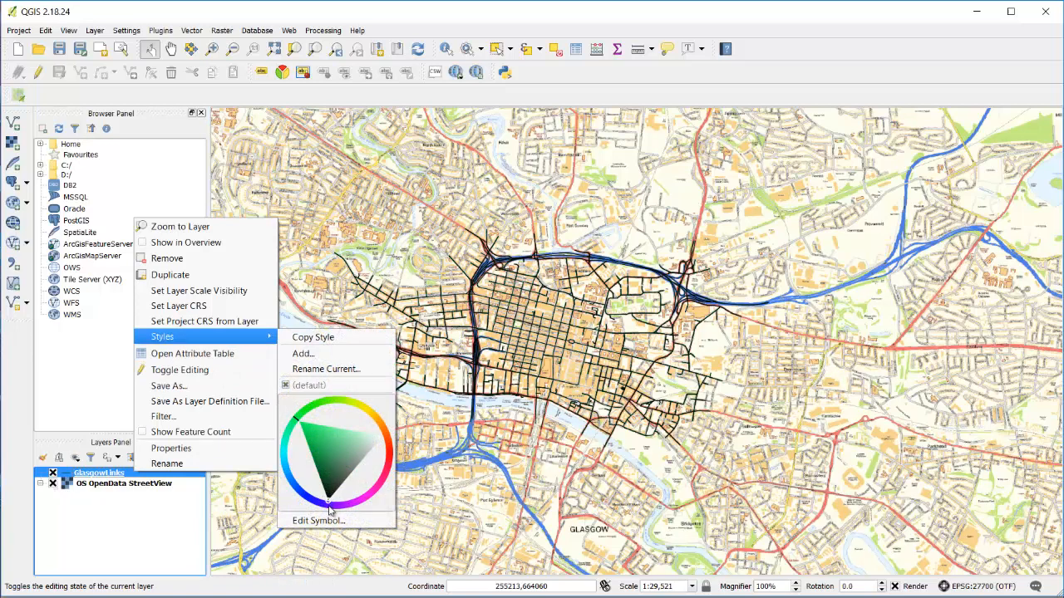
mouse_move(317, 520)
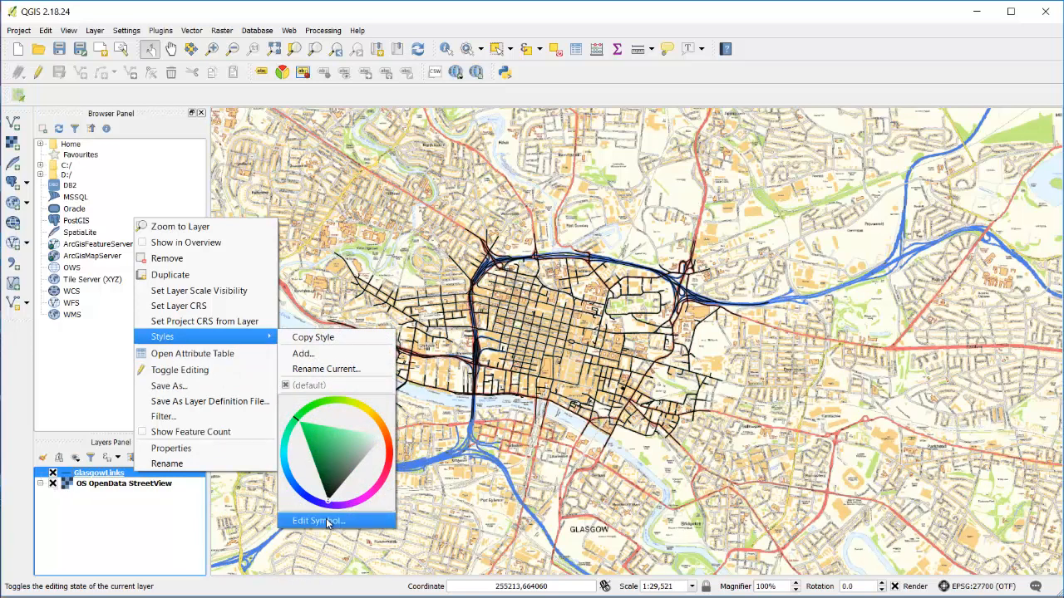
Step: Edit the GlasgowLinks symbol to a thicker black line style
click(316, 521)
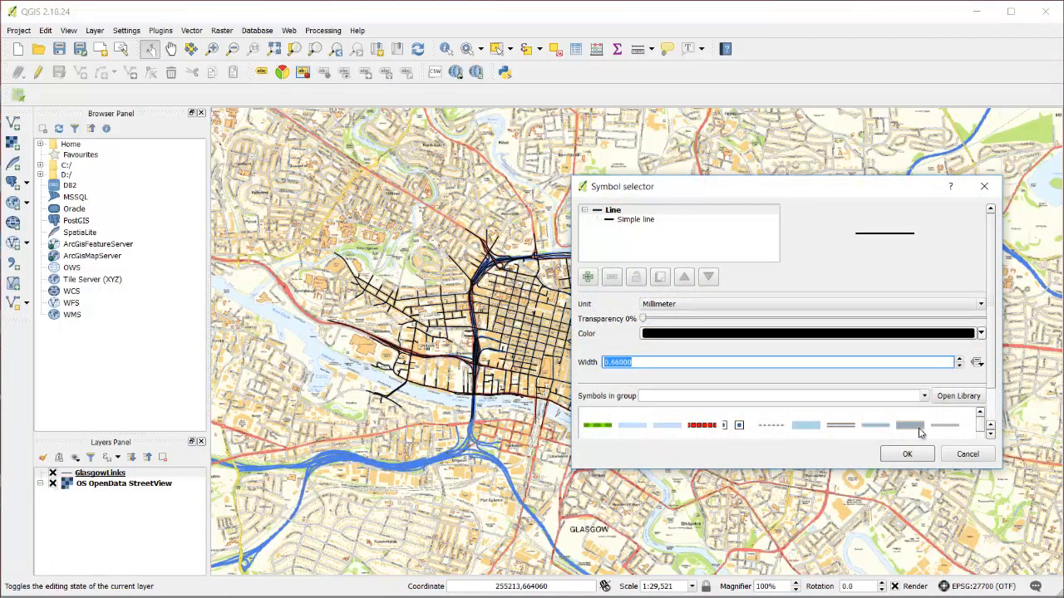
click(907, 453)
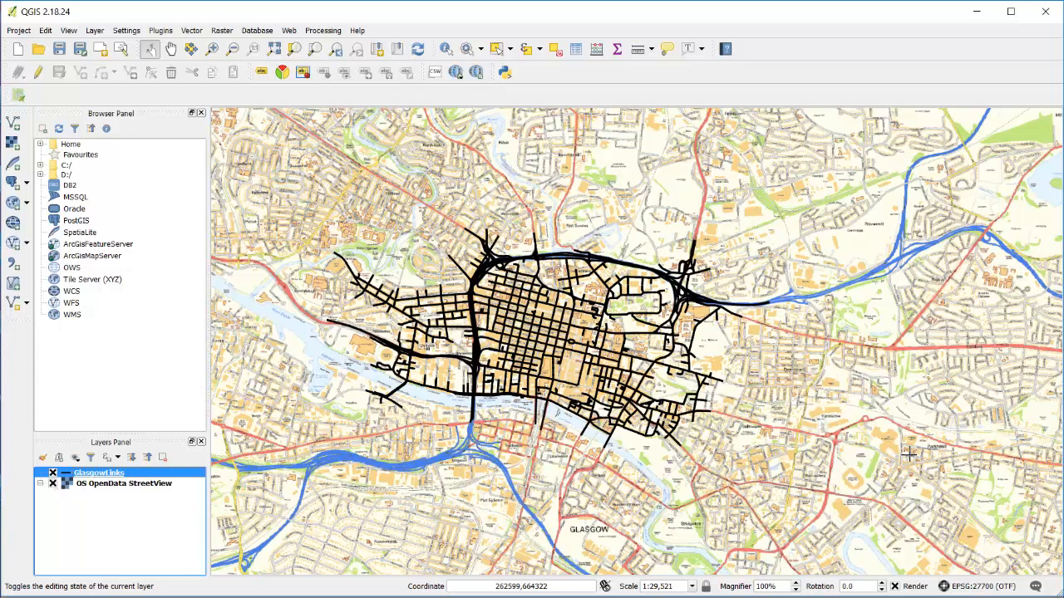
mouse_move(896, 442)
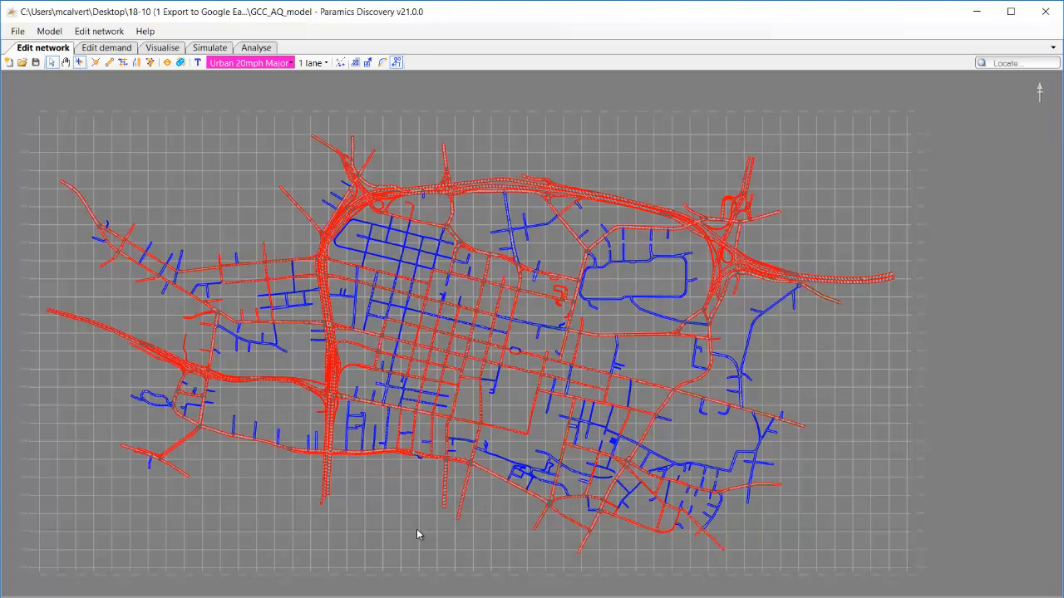
mouse_move(399, 545)
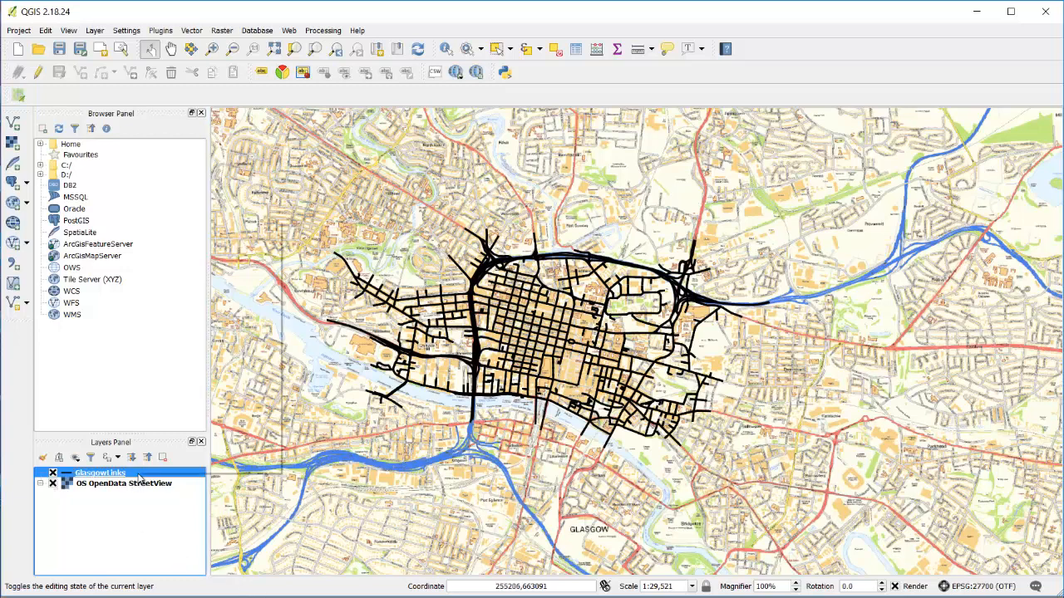
Step: Rename the GlasgowLinks layer to Major
right_click(100, 472)
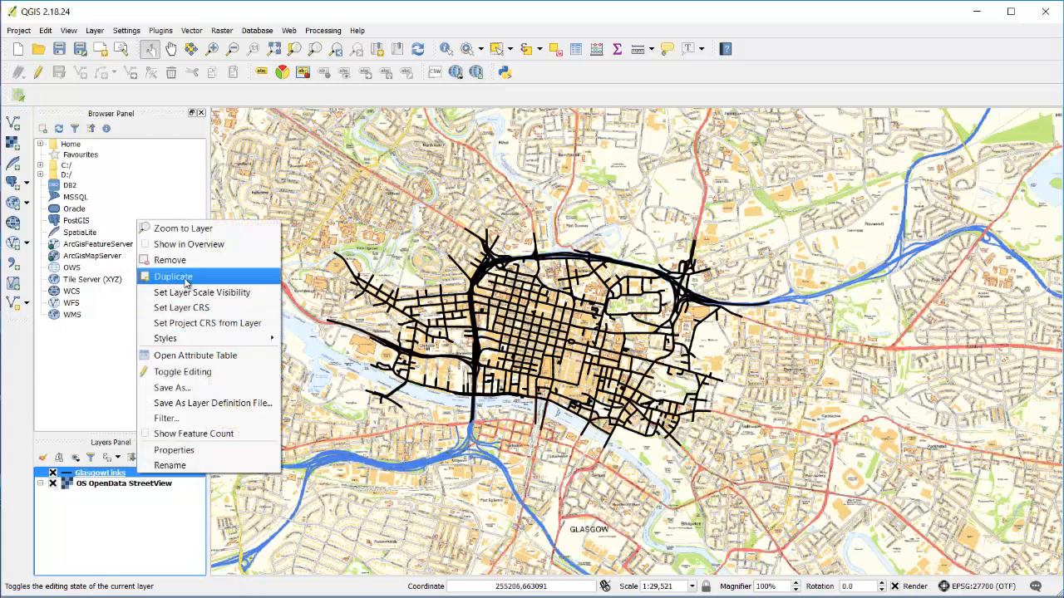
click(173, 276)
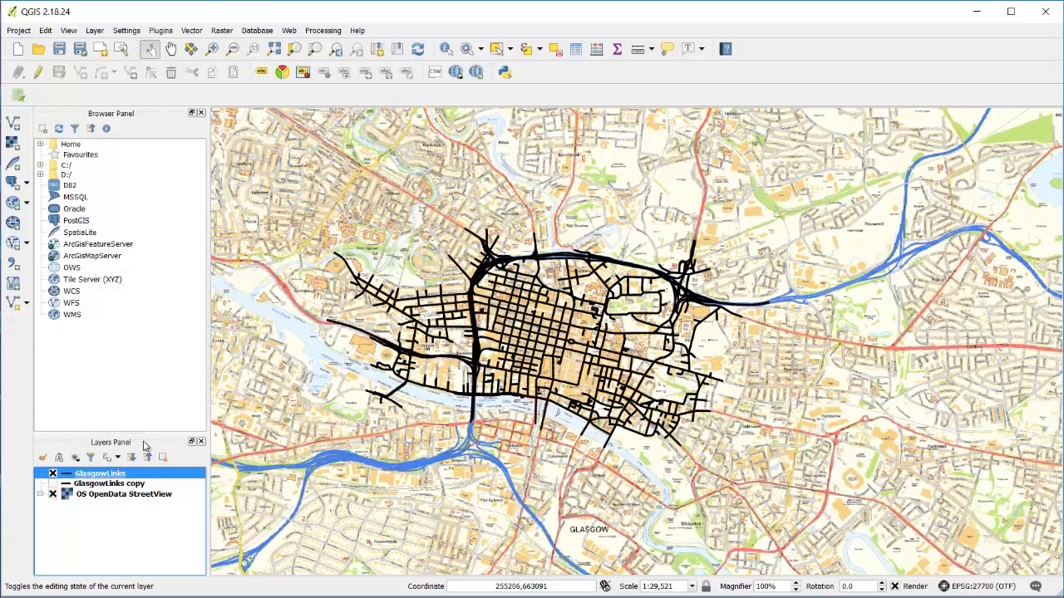
right_click(100, 472)
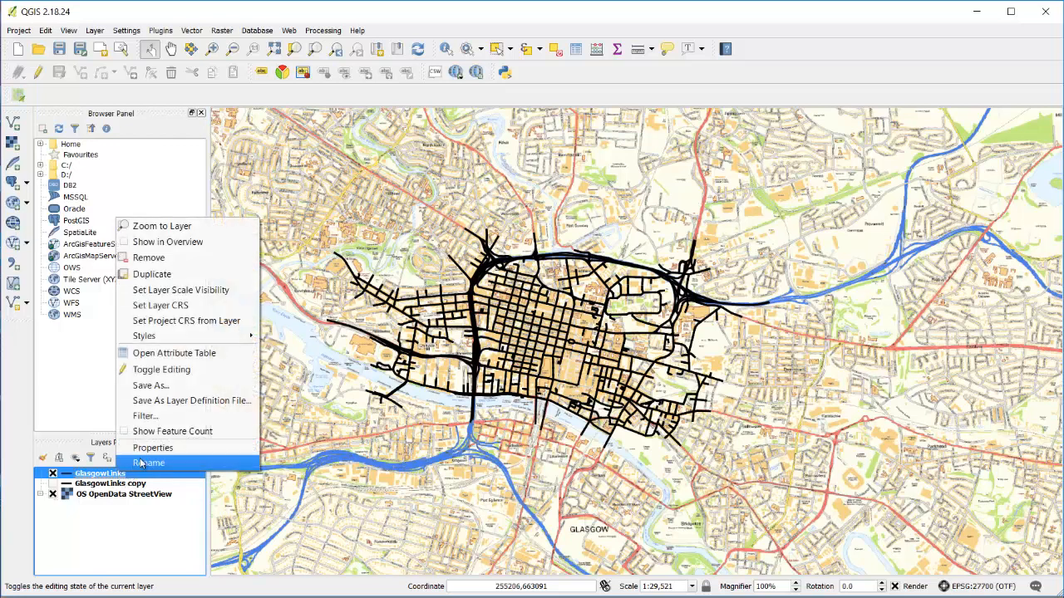
click(148, 462)
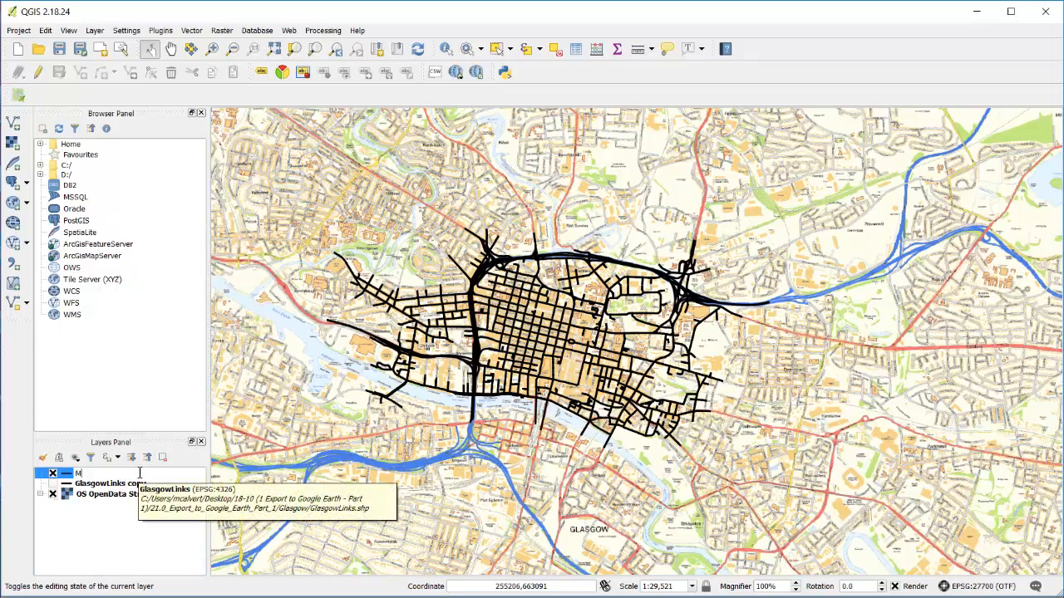
text(ajor)
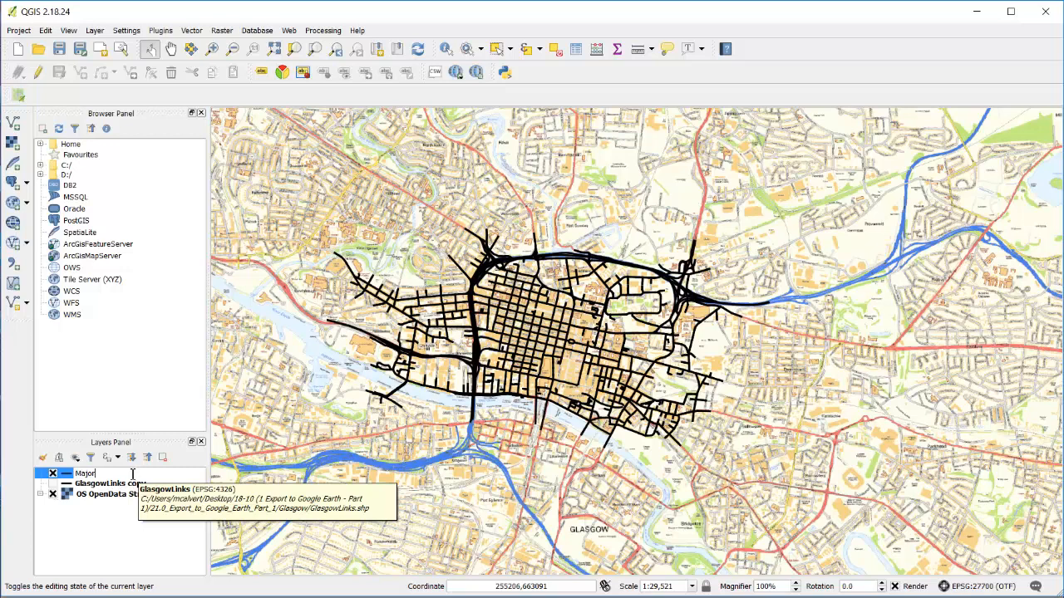
Step: Rename the GlasgowLinks copy layer to Minor
right_click(100, 483)
text(Mino)
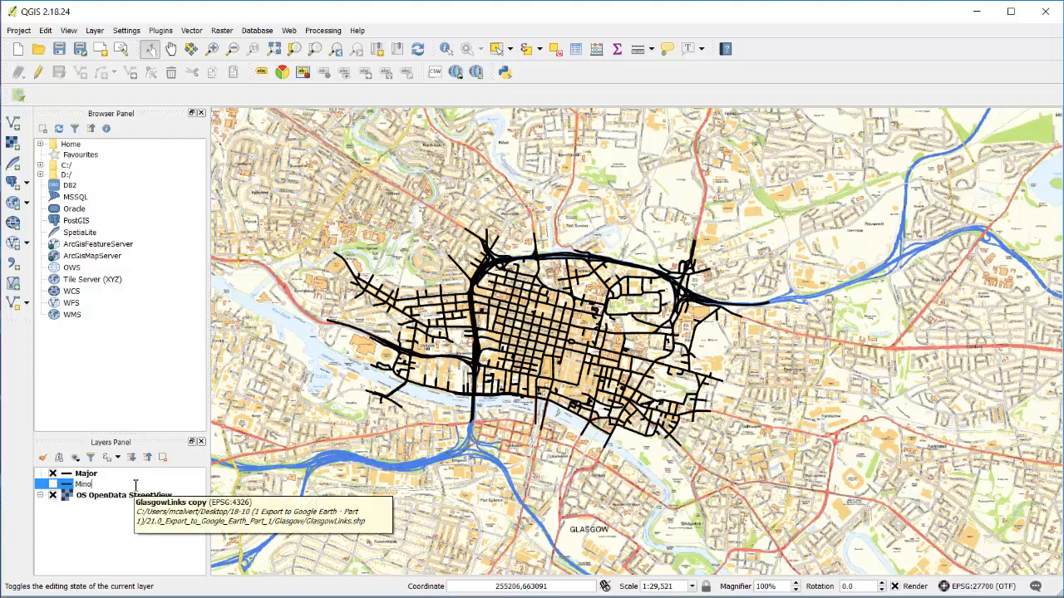
mouse_move(115, 514)
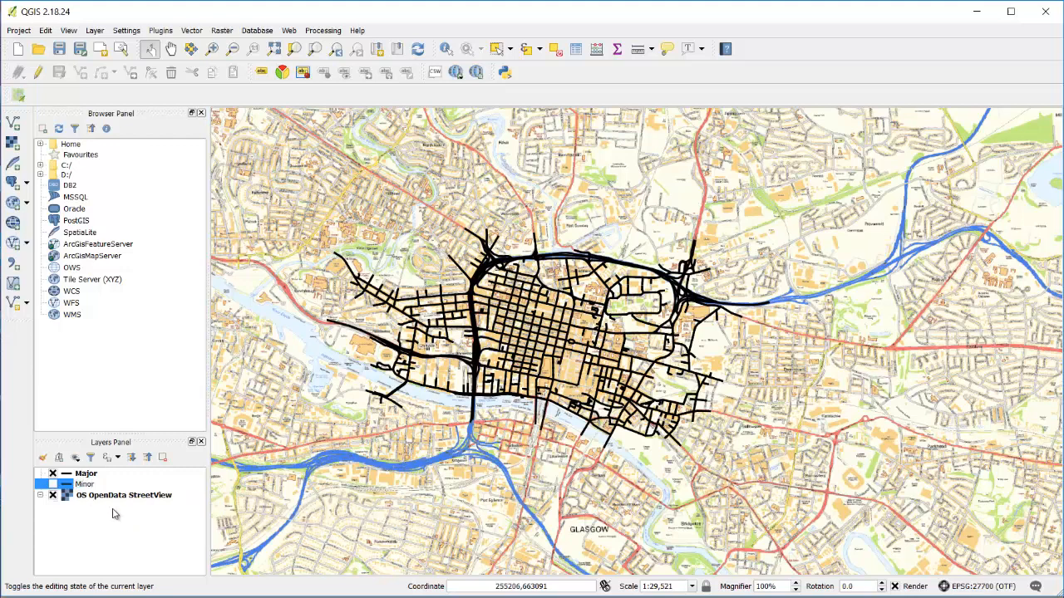
click(84, 484)
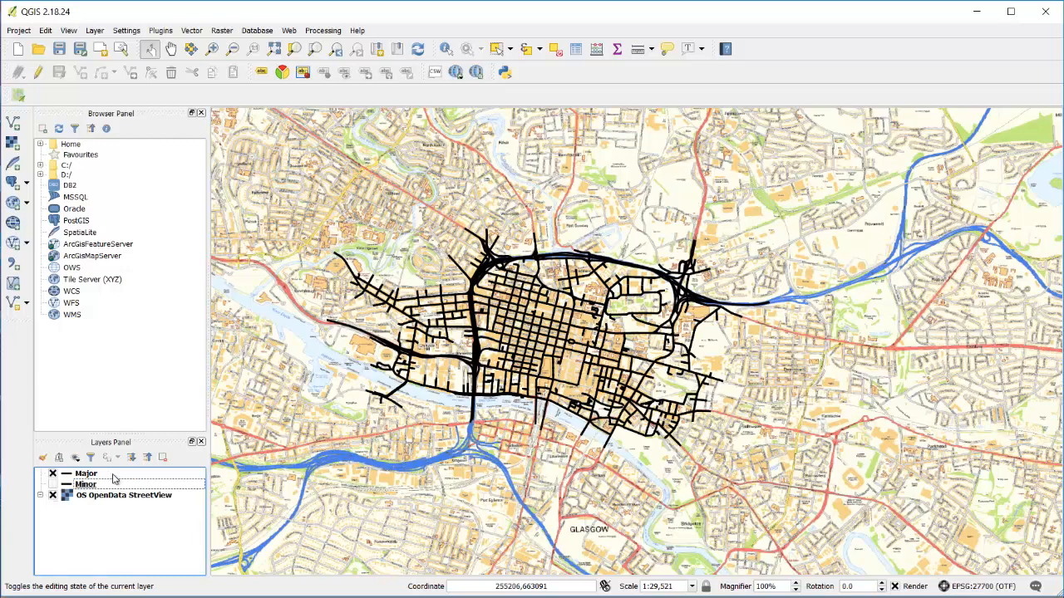
click(86, 472)
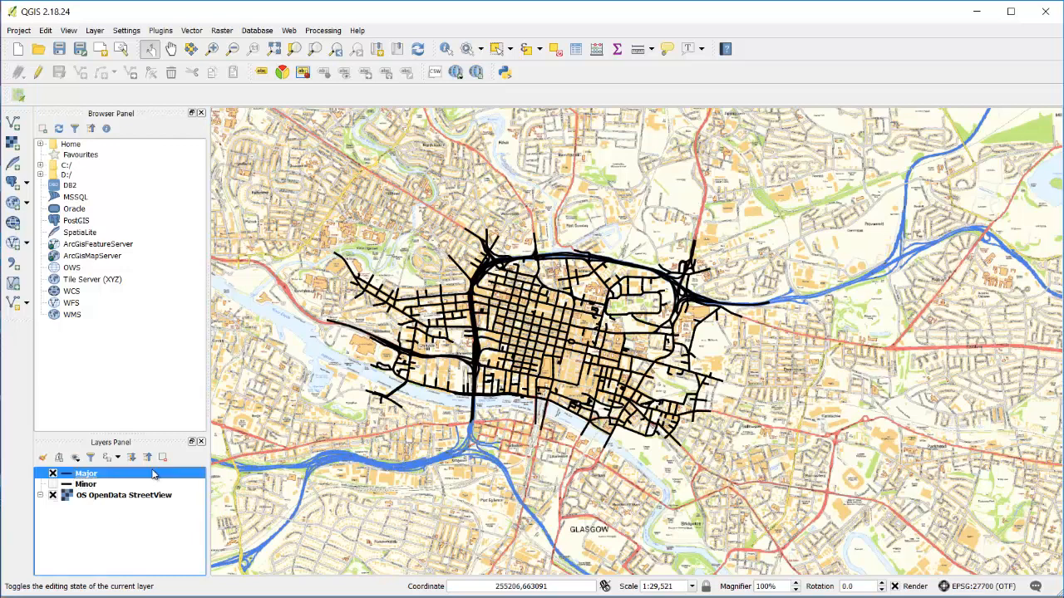
Step: Apply the filter "Class" = 'Major' to the Major layer so only major roads draw
right_click(86, 472)
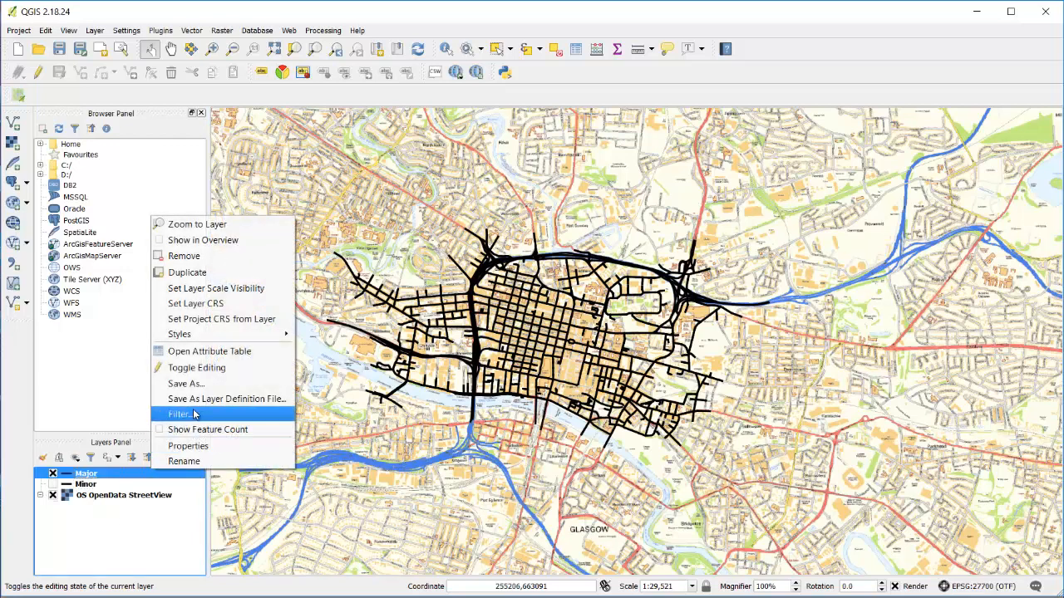
click(180, 414)
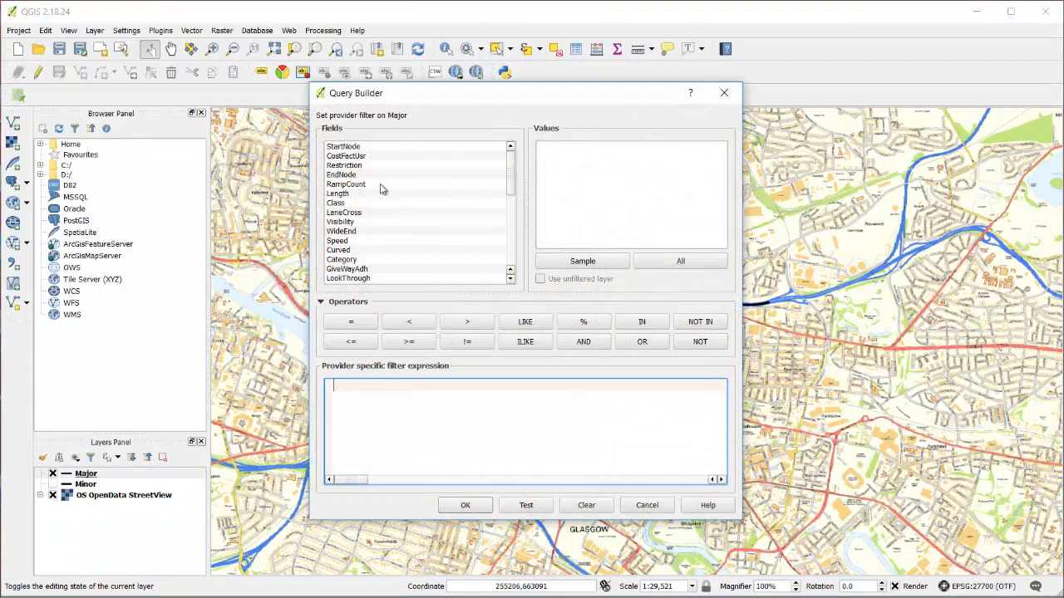
double_click(336, 203)
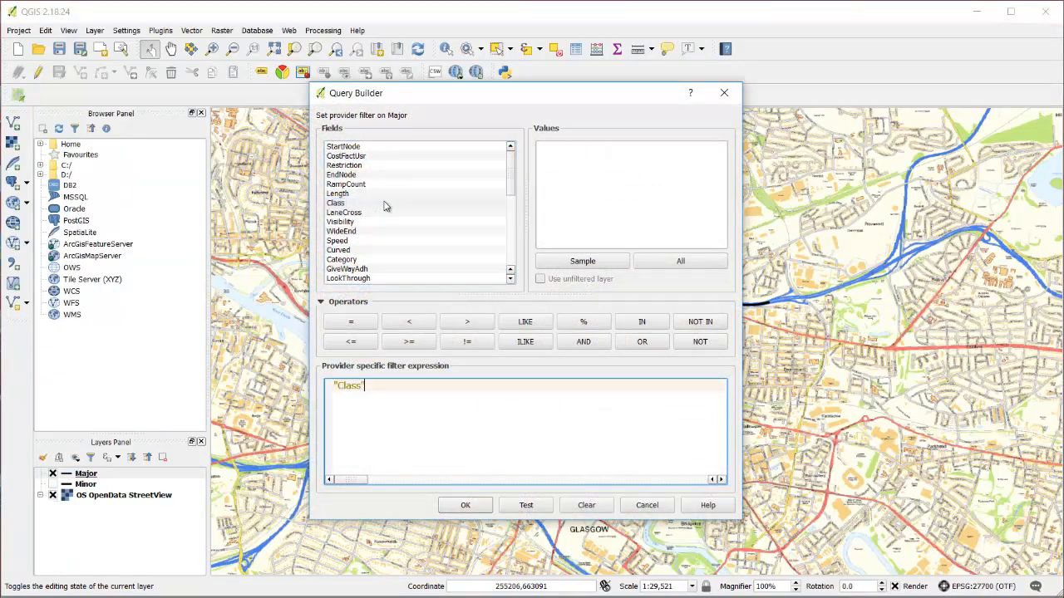
click(581, 261)
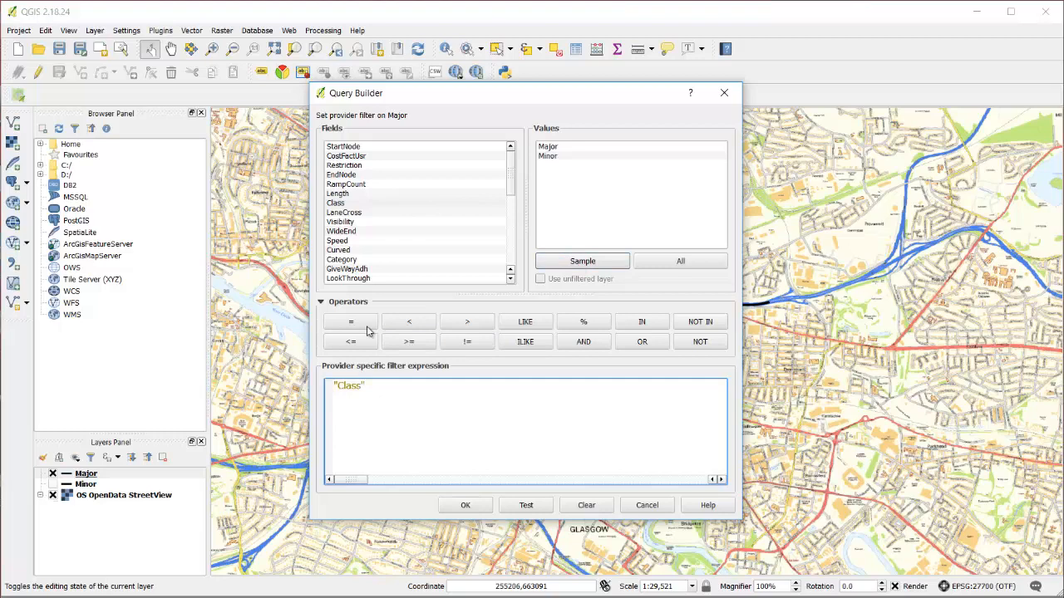
click(349, 323)
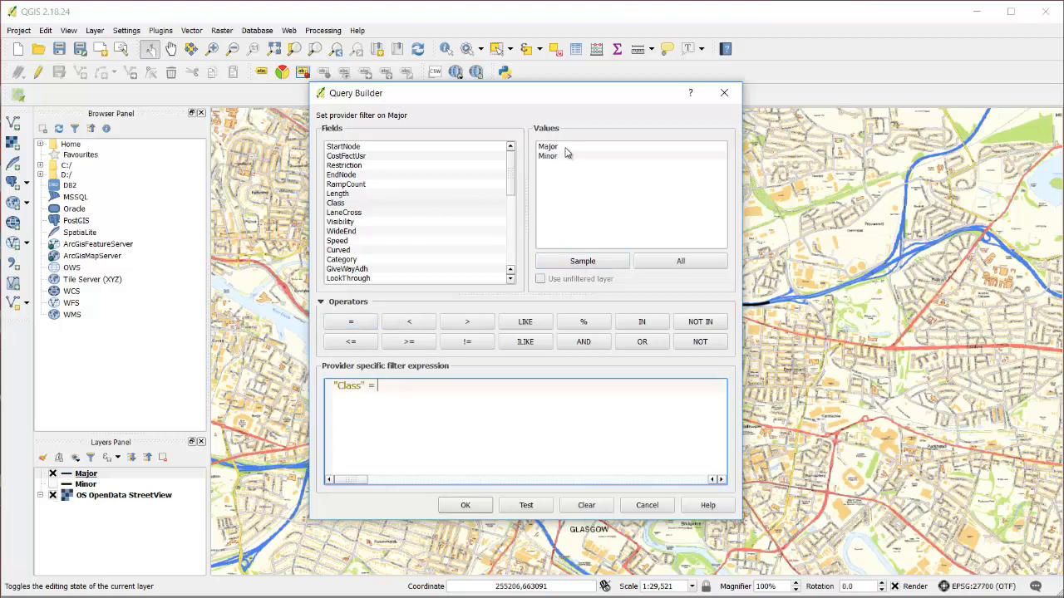
double_click(548, 146)
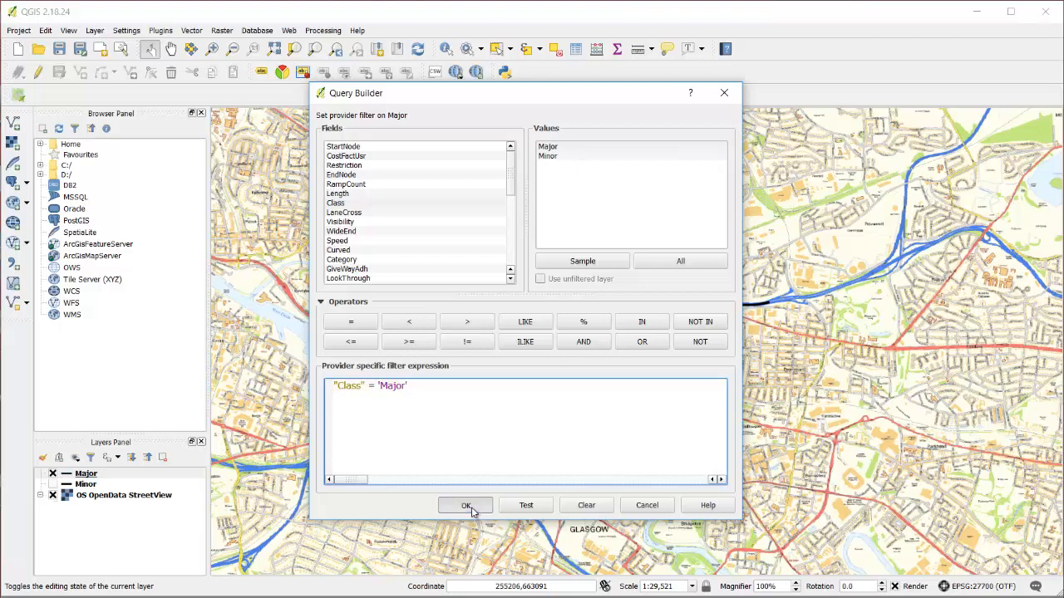
click(465, 505)
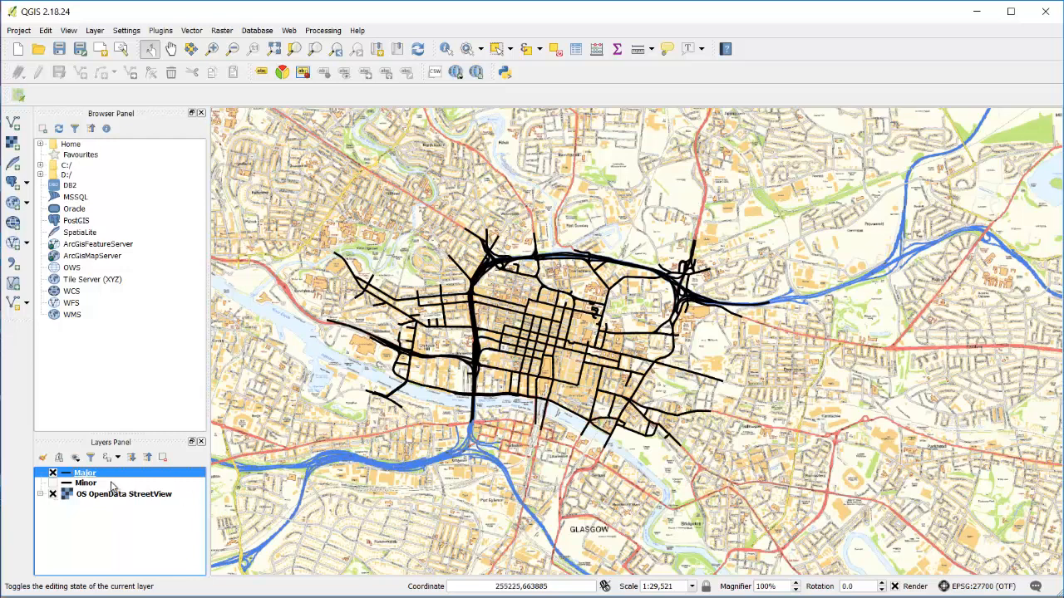
Step: Apply a Class = Minor filter to the Minor layer so minor streets draw again
right_click(86, 484)
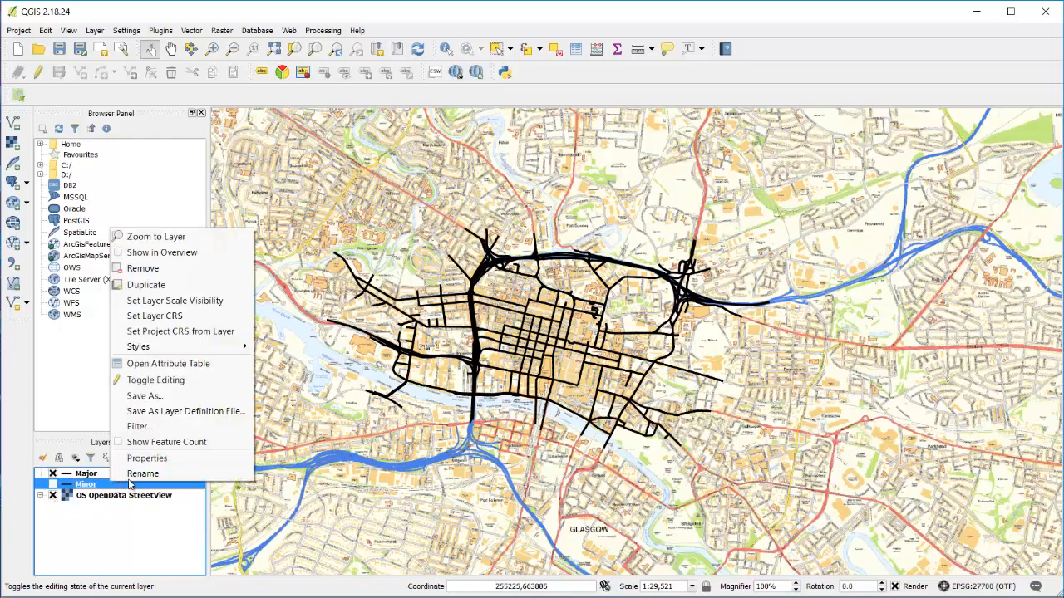
mouse_move(140, 426)
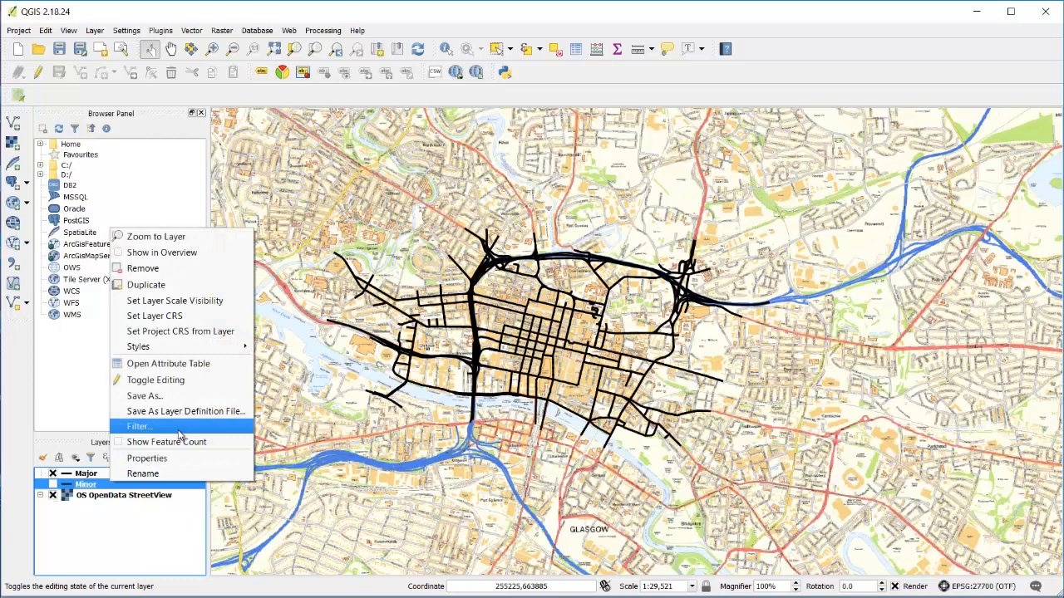
click(140, 425)
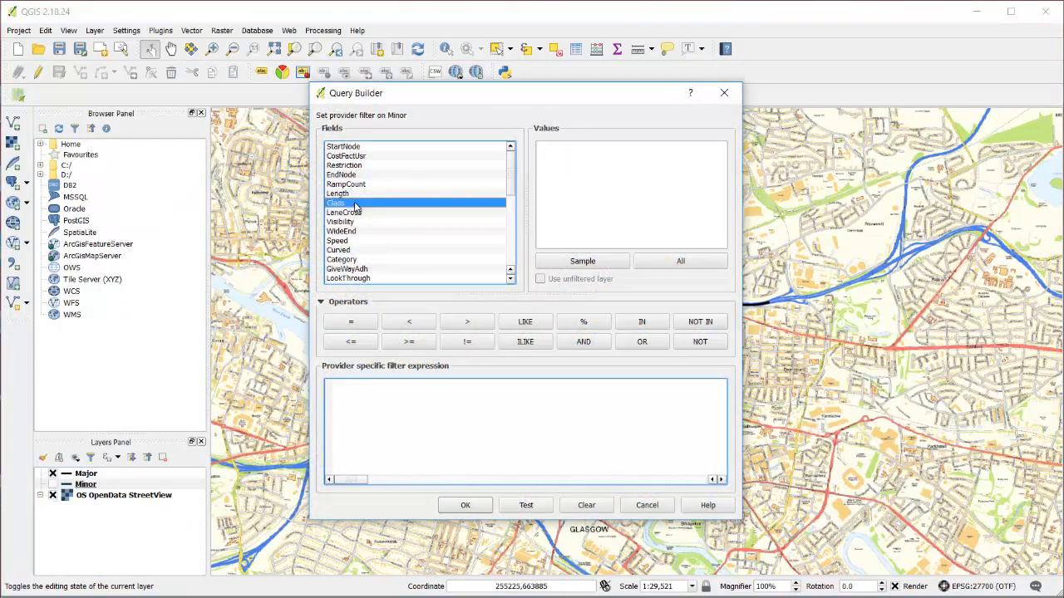
double_click(336, 203)
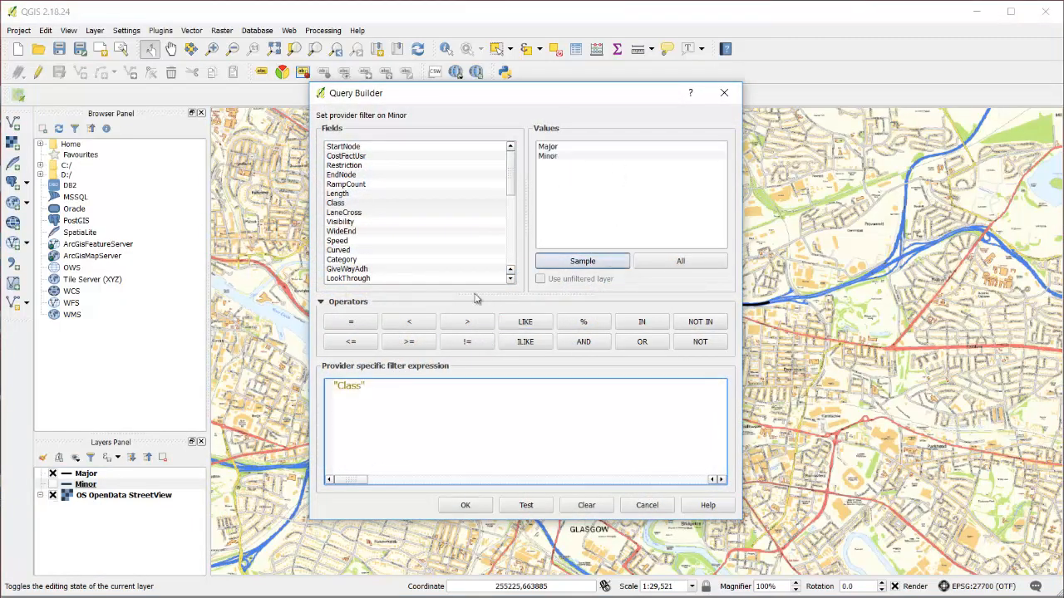
click(548, 157)
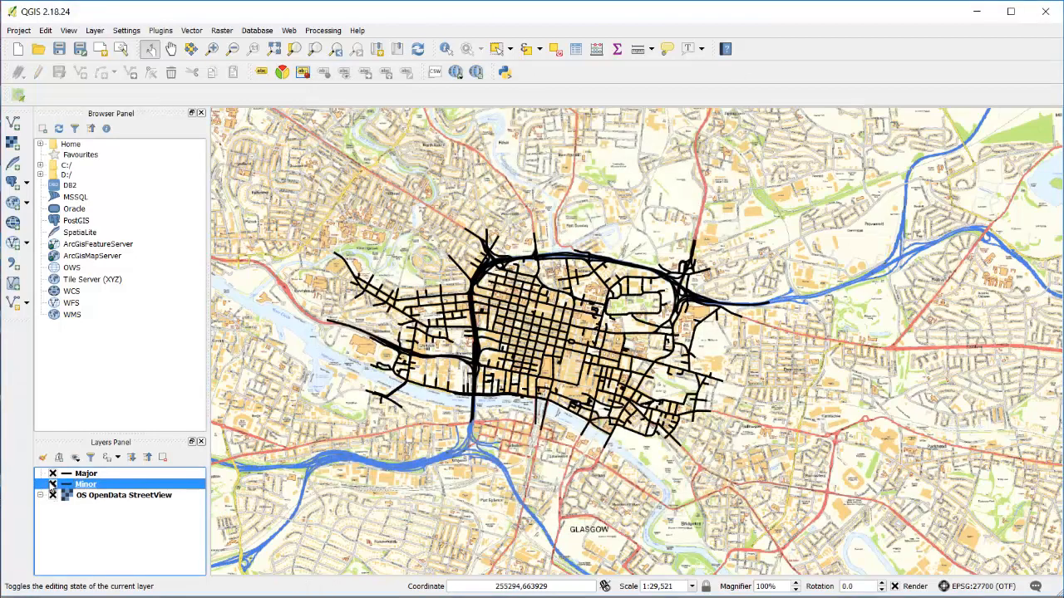
click(87, 472)
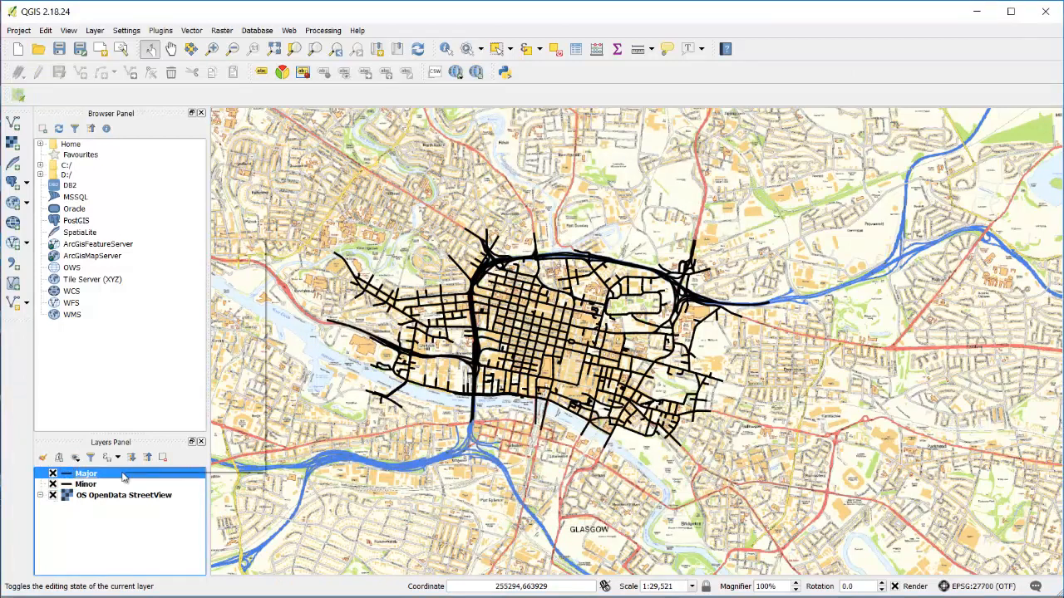
Step: Set the Major layer's line colour to red via its Styles menu
right_click(86, 472)
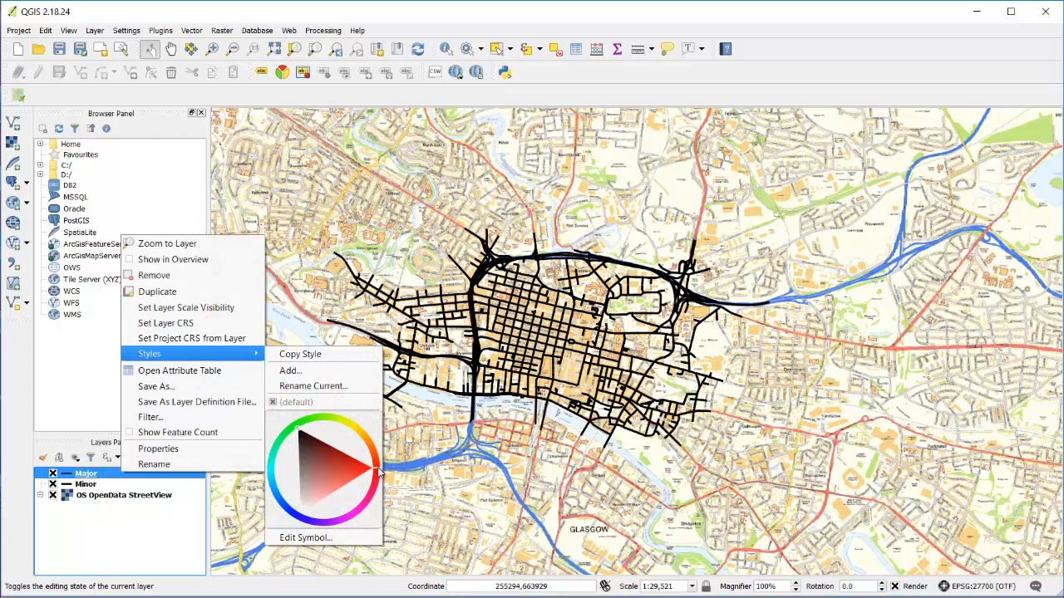
click(370, 474)
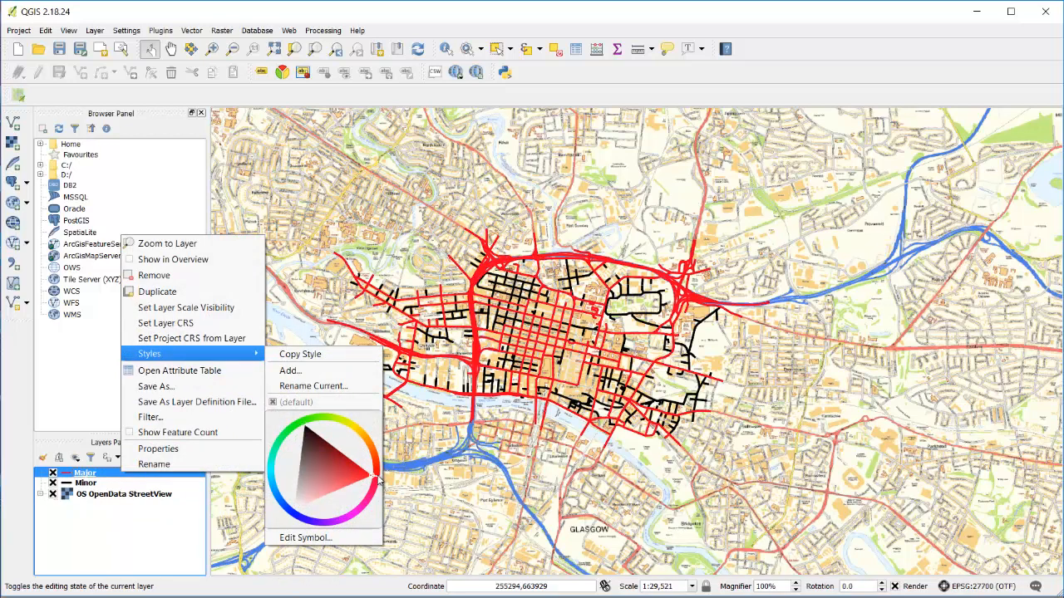